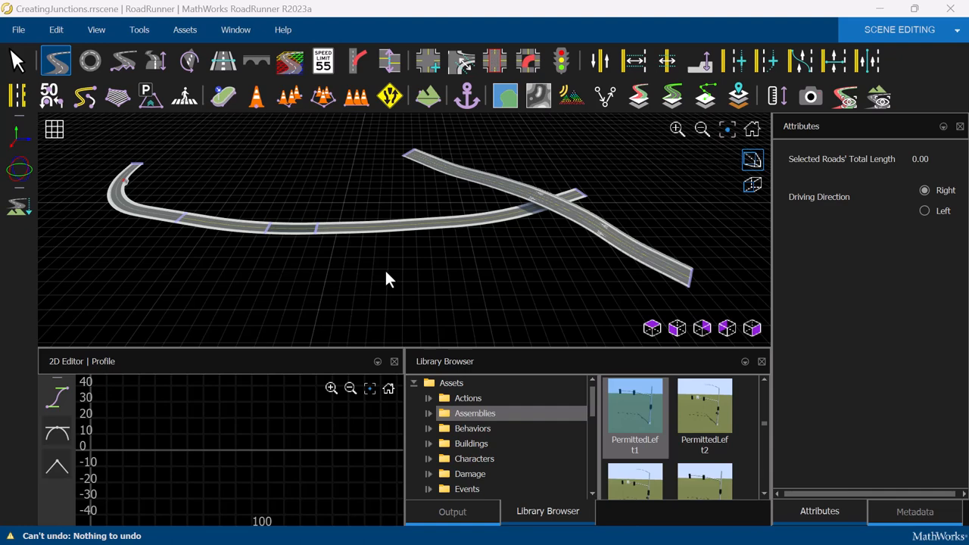
# Step: Draw a new straight road crossing the long curved road near the scene centre
pyautogui.click(347, 279)
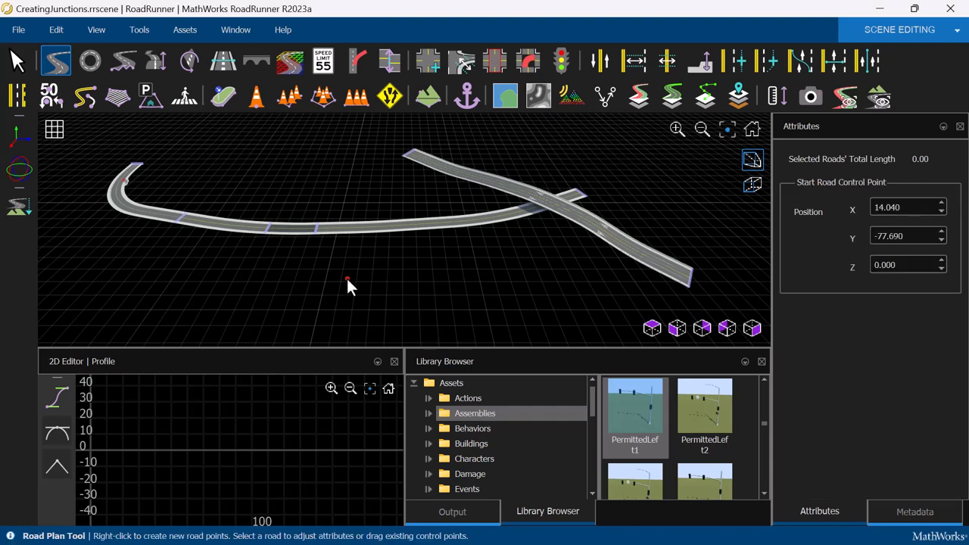
pyautogui.click(356, 234)
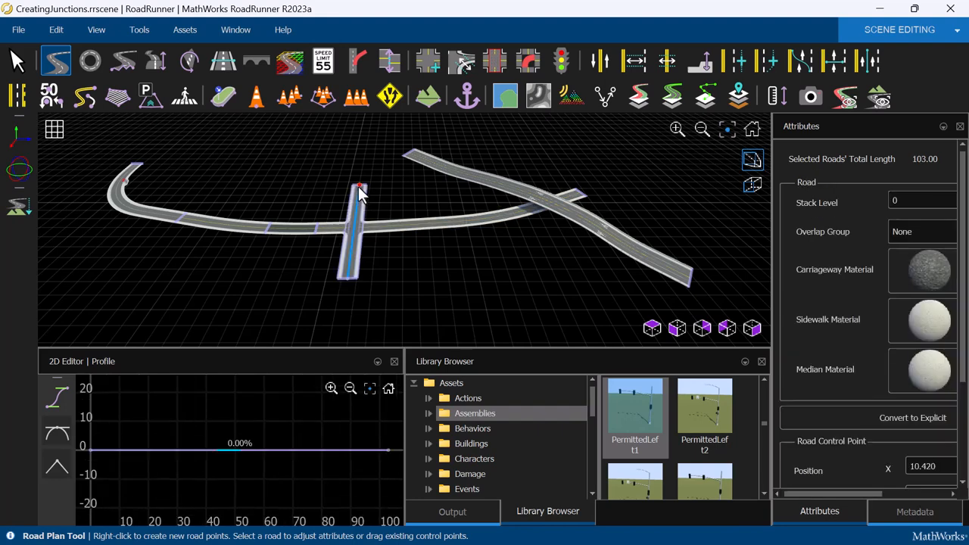
pyautogui.moveTo(360, 190); pyautogui.dragTo(375, 287)
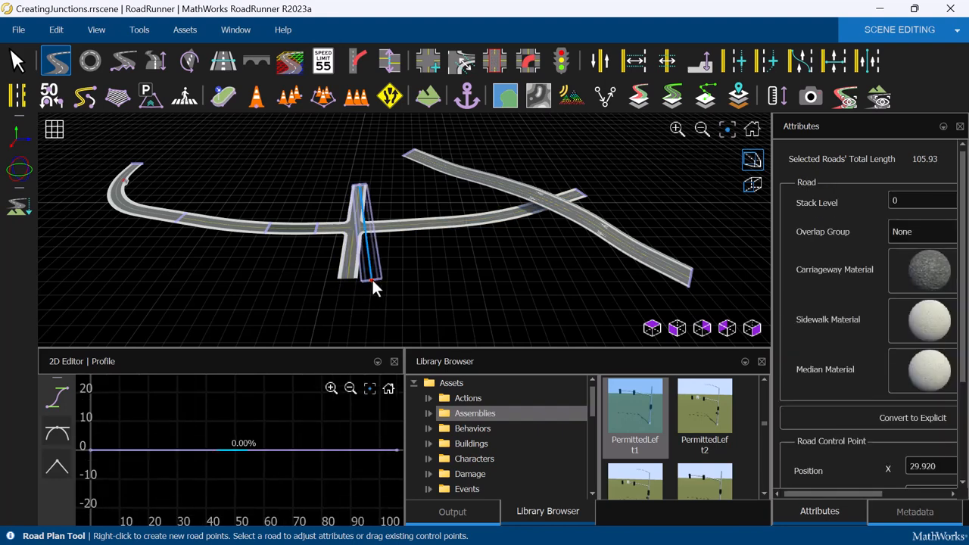
pyautogui.moveTo(371, 285); pyautogui.dragTo(451, 288)
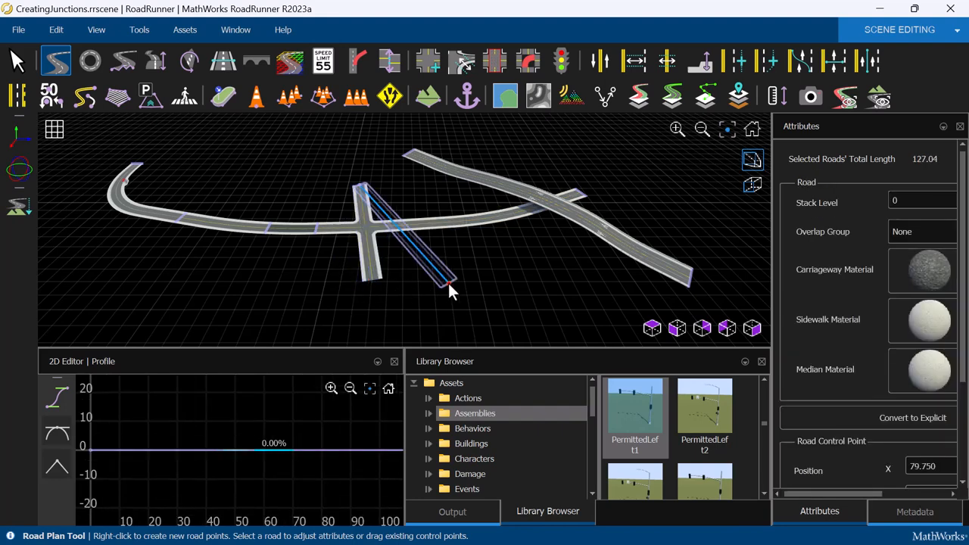
pyautogui.moveTo(451, 288); pyautogui.dragTo(340, 291)
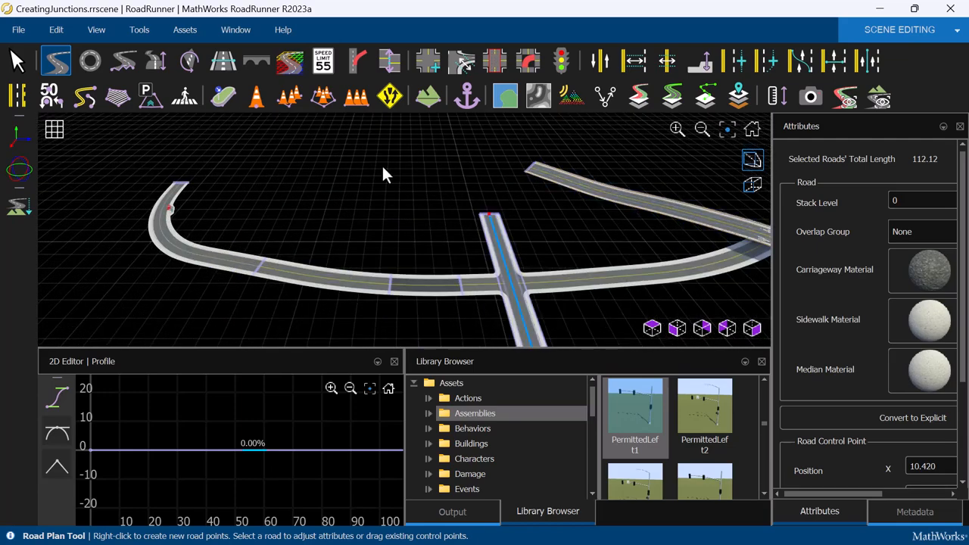
pyautogui.moveTo(371, 181)
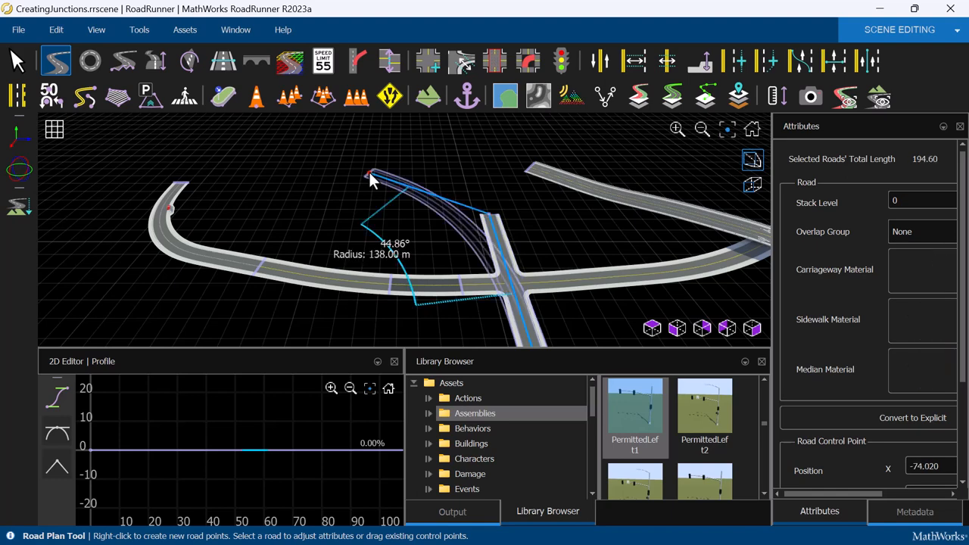
# Step: Draw an additional curved road arcing across the scene from near the straight road
pyautogui.moveTo(371, 175); pyautogui.dragTo(266, 169)
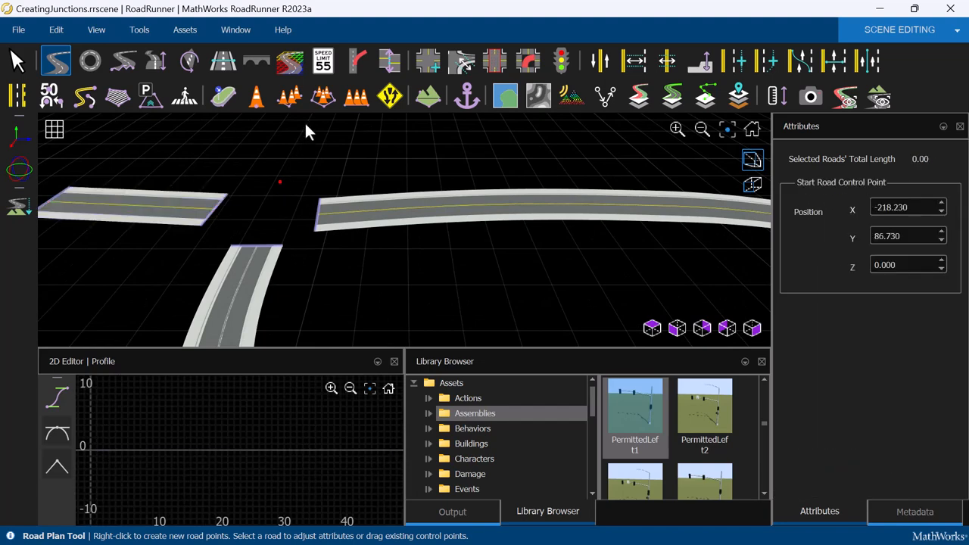
# Step: Join the crossing roads into a four-way junction with the Custom Junction Tool
pyautogui.click(427, 60)
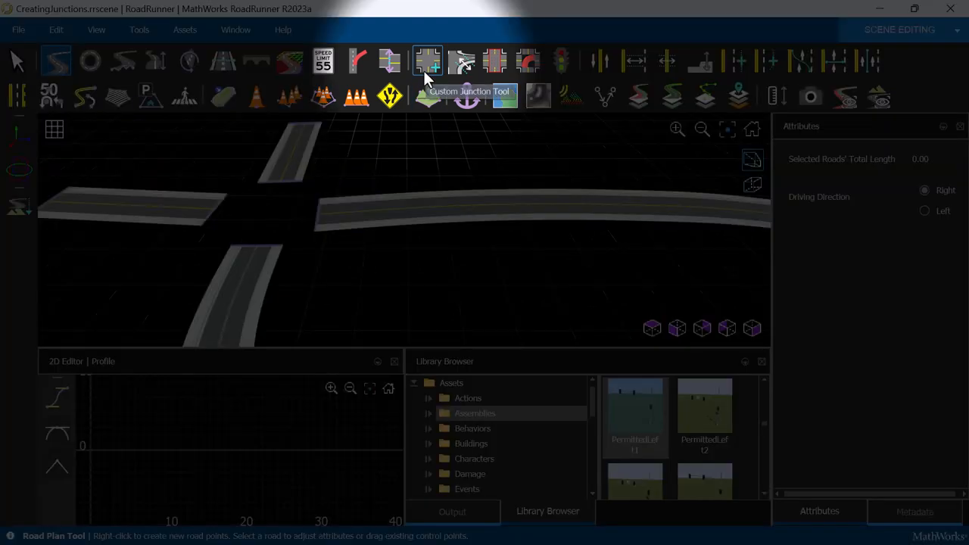
pyautogui.click(427, 61)
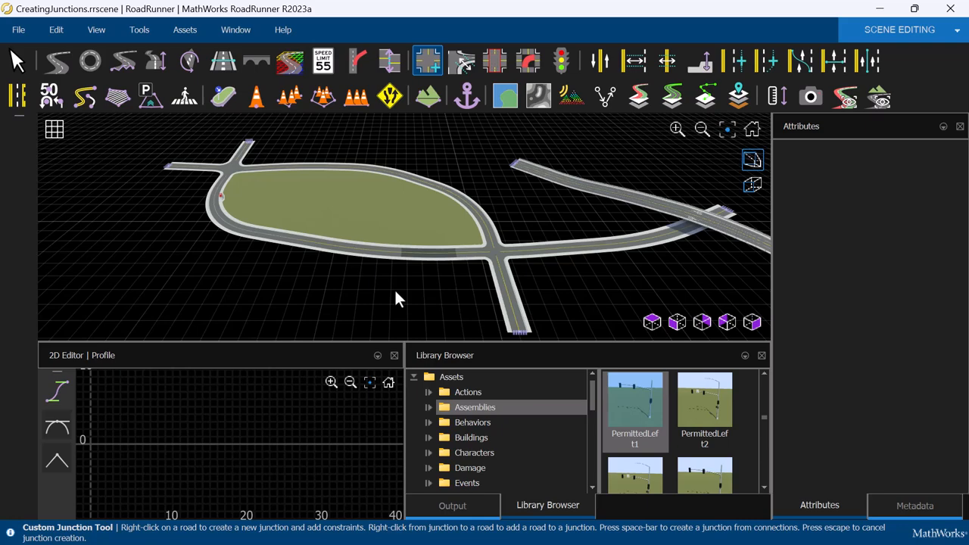
pyautogui.click(233, 168)
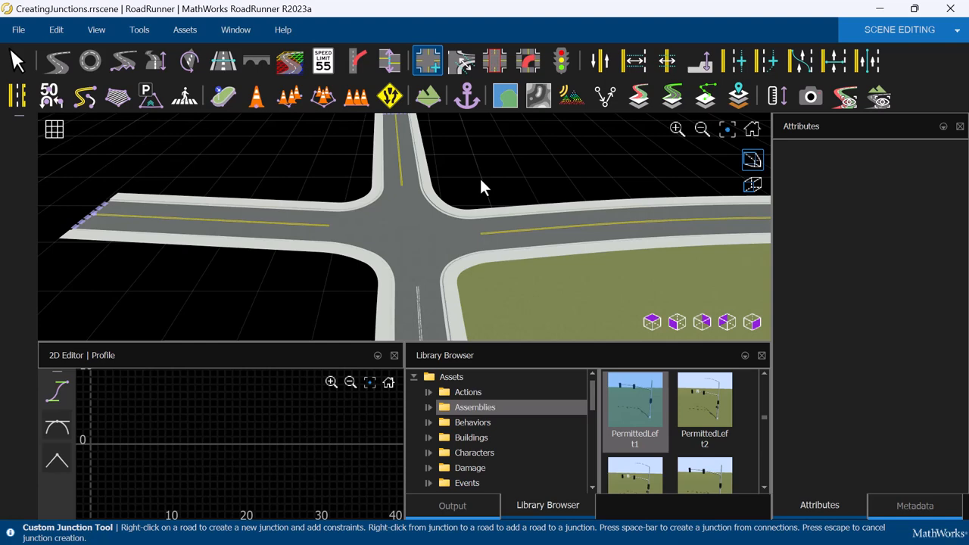
pyautogui.moveTo(200, 129)
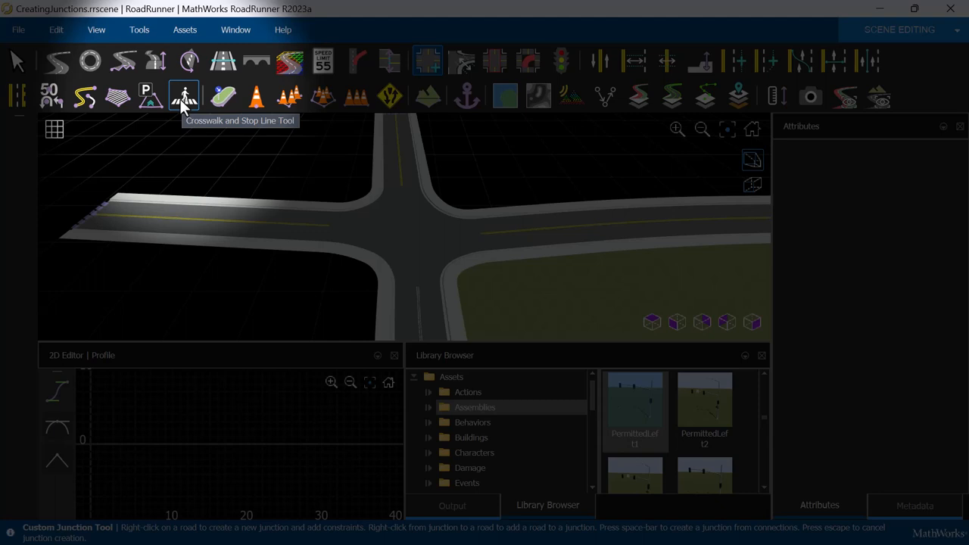
# Step: Add crosswalks and stop lines to the four-way junction's approaches
pyautogui.click(183, 97)
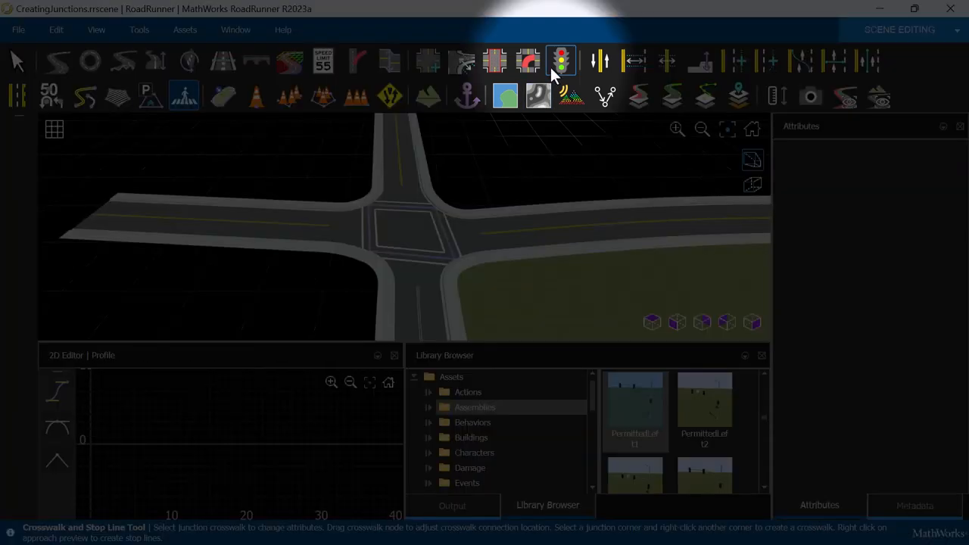
# Step: Select the four-way junction with the Signal Tool to show its Junction Signalization attributes
pyautogui.click(560, 60)
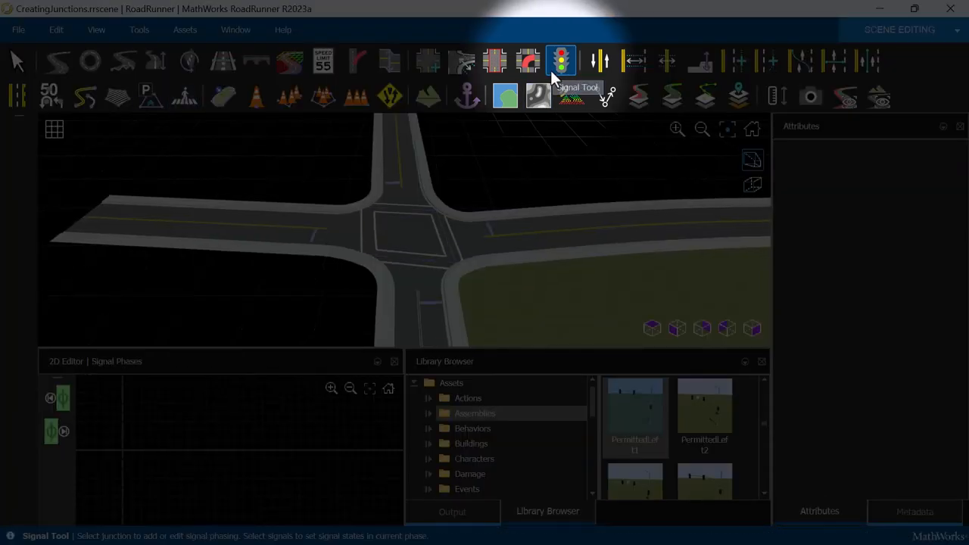
pyautogui.click(412, 230)
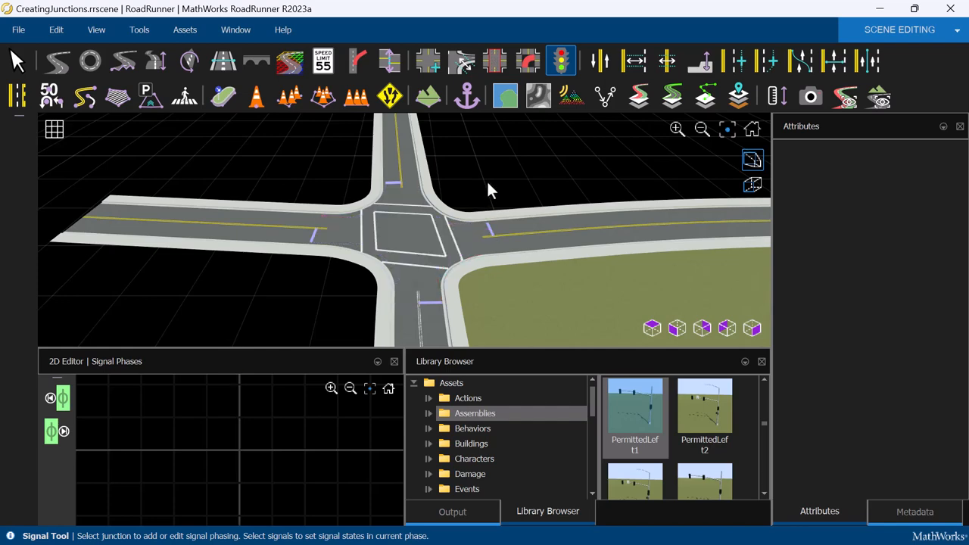
pyautogui.moveTo(492, 200)
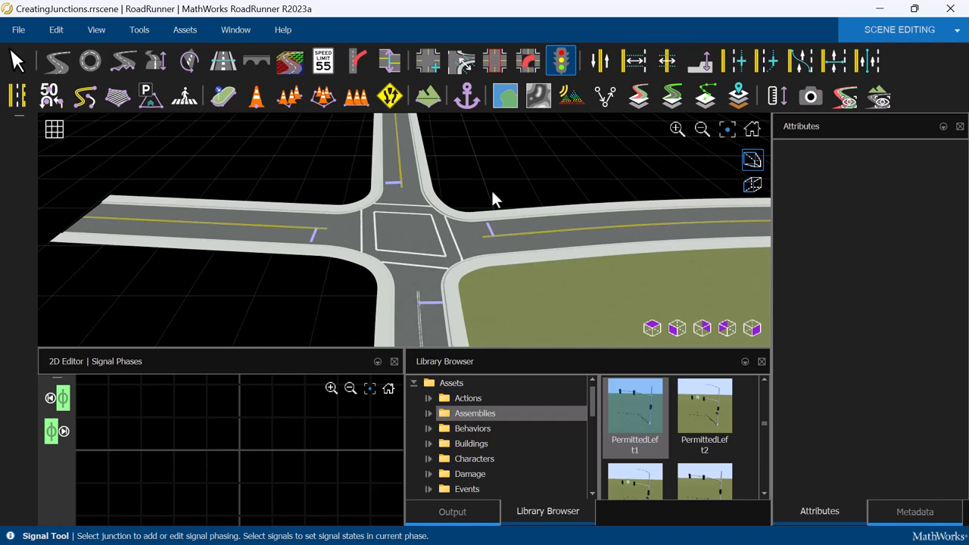
pyautogui.click(634, 416)
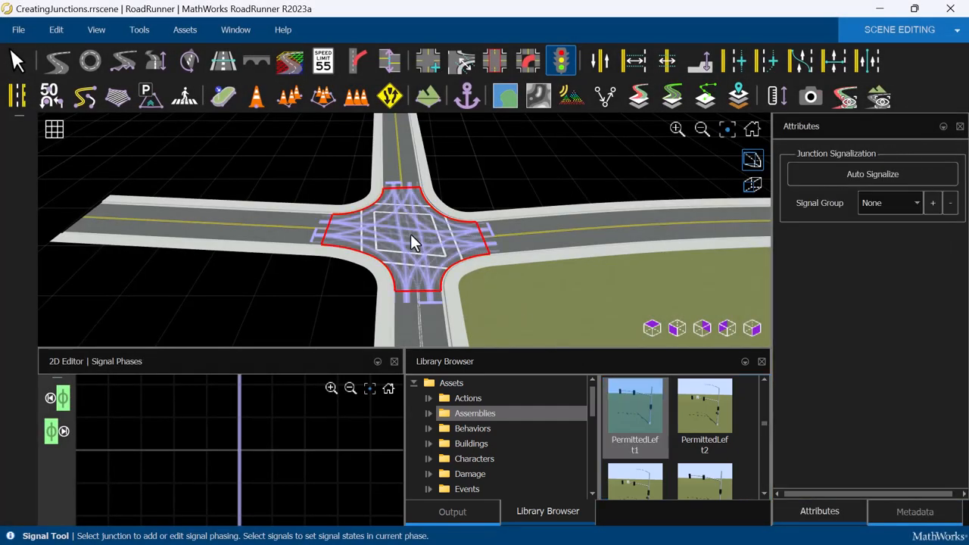
# Step: Auto-signalize the junction as 4 Way Permitted Left with signal props placed automatically
pyautogui.click(872, 172)
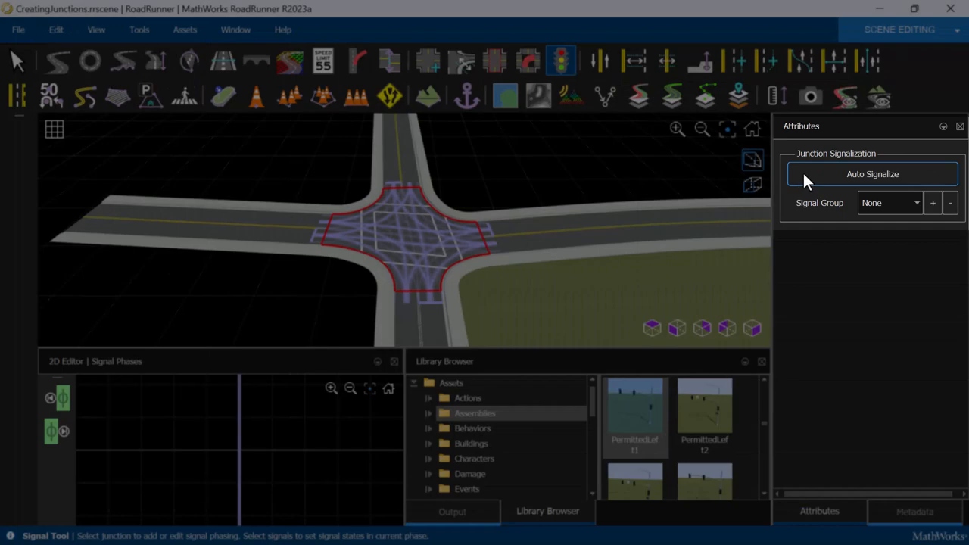
pyautogui.click(872, 174)
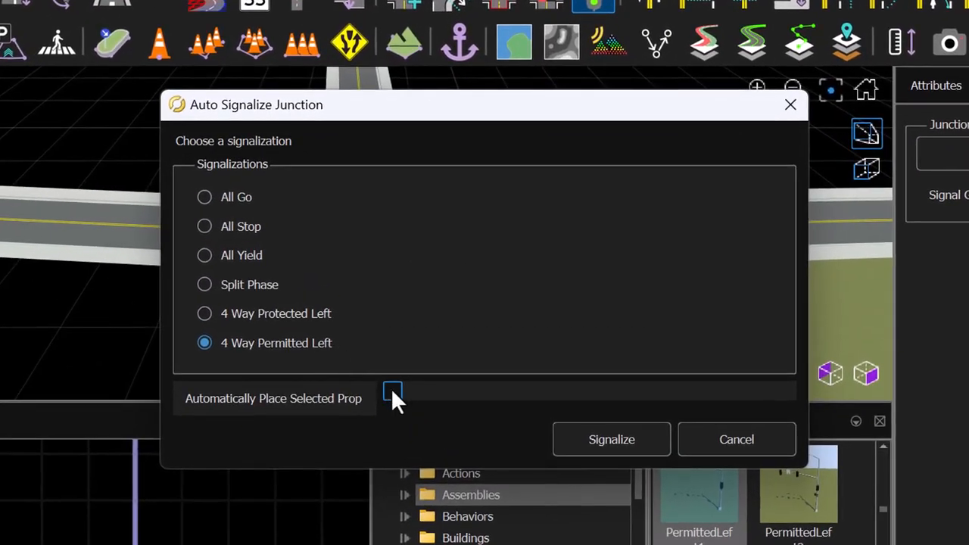
pyautogui.click(392, 391)
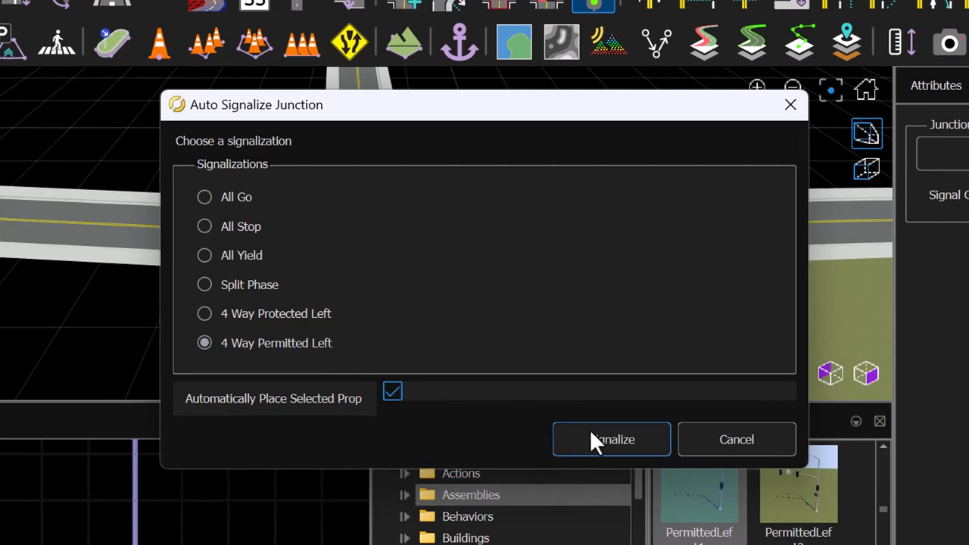
pyautogui.click(612, 439)
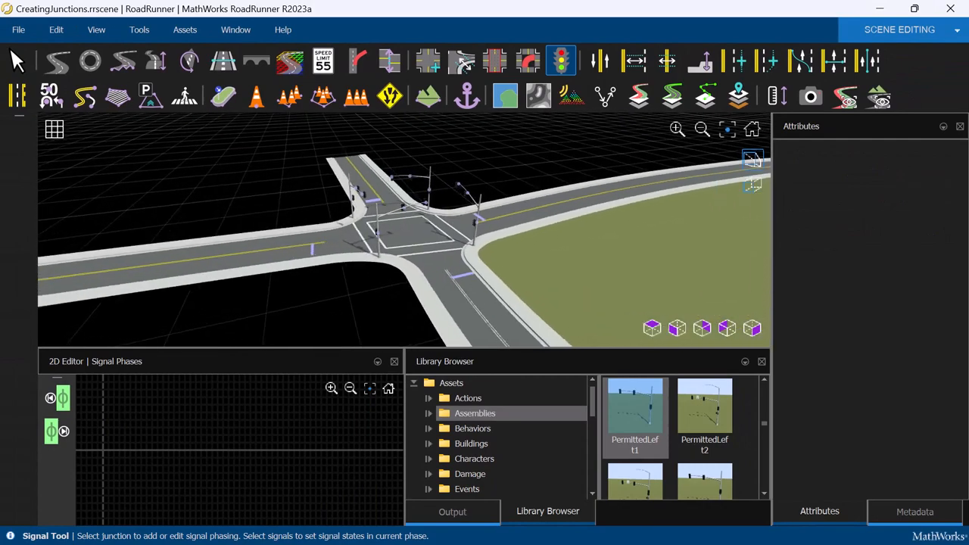
pyautogui.moveTo(500, 188)
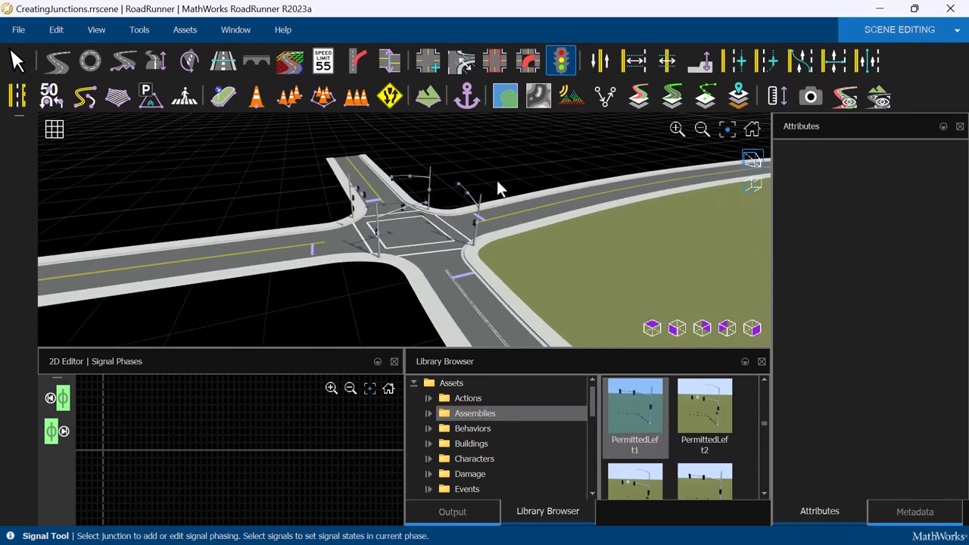